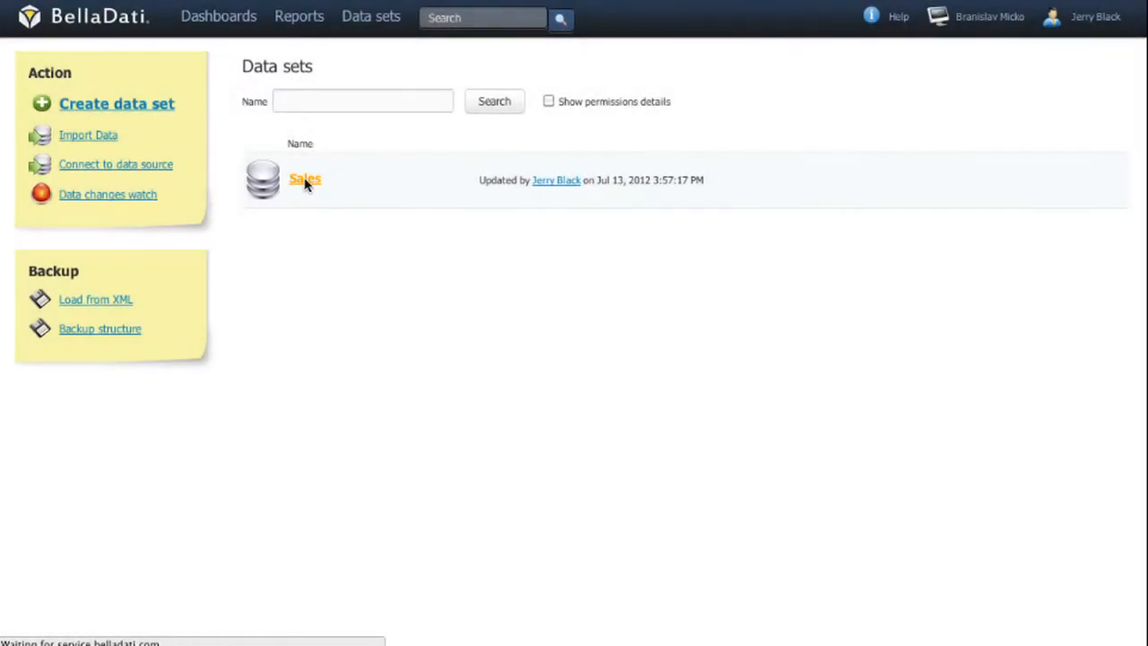
# - Show the Sales data set's attributes (City, Country, Product), leaving Product unchanged
pyautogui.click(305, 179)
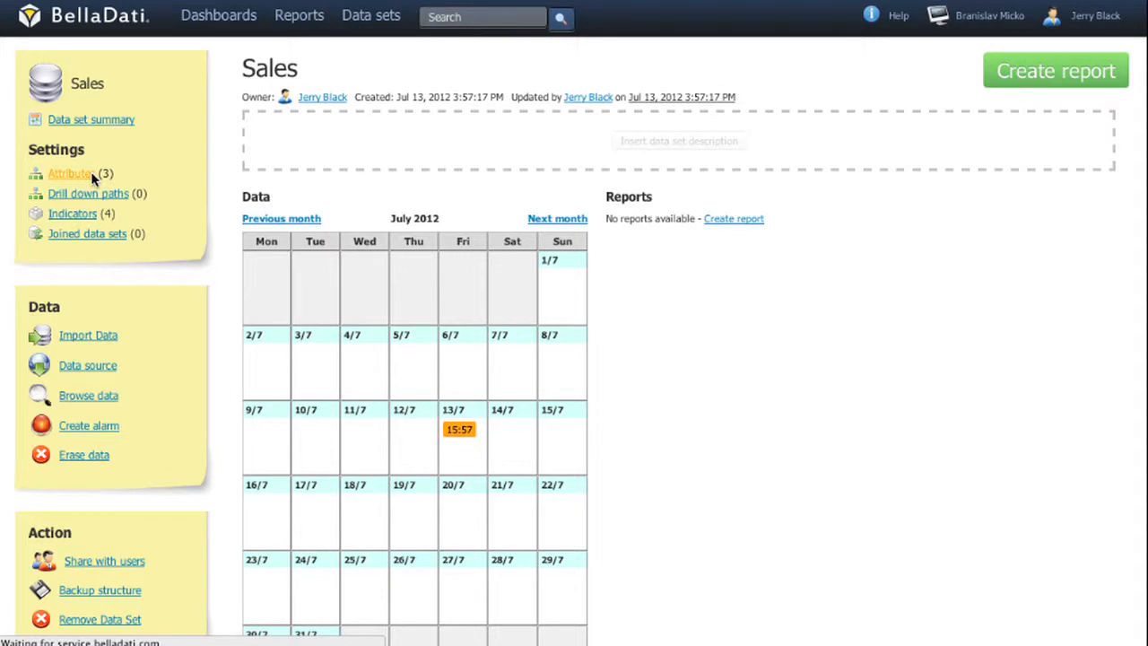
pyautogui.click(70, 172)
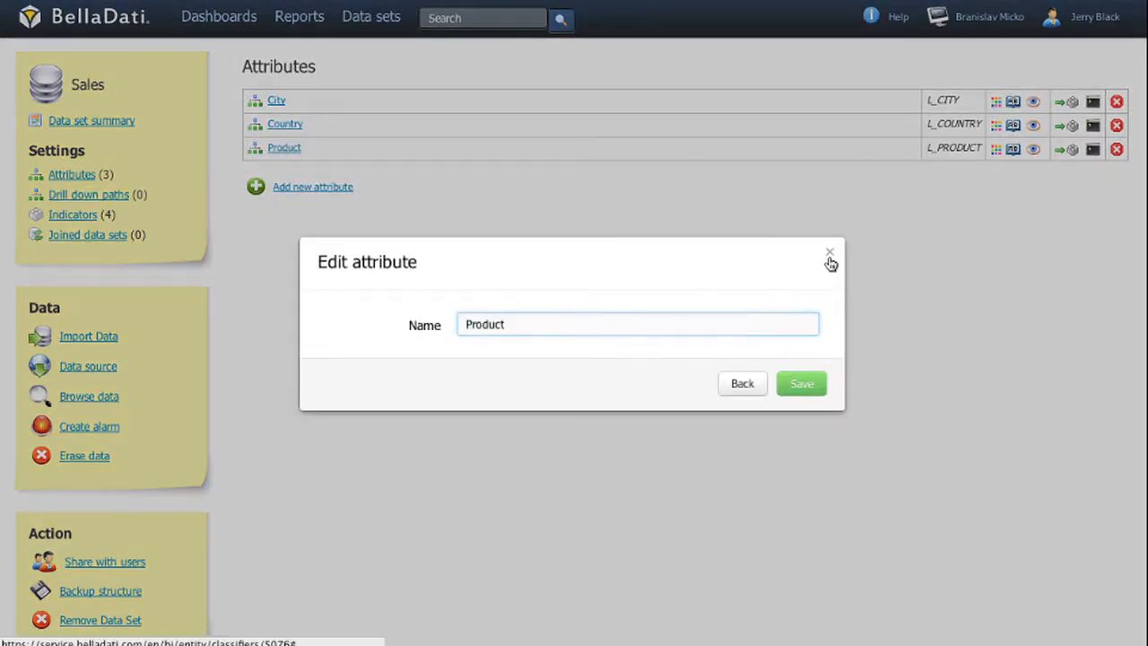
pyautogui.click(829, 251)
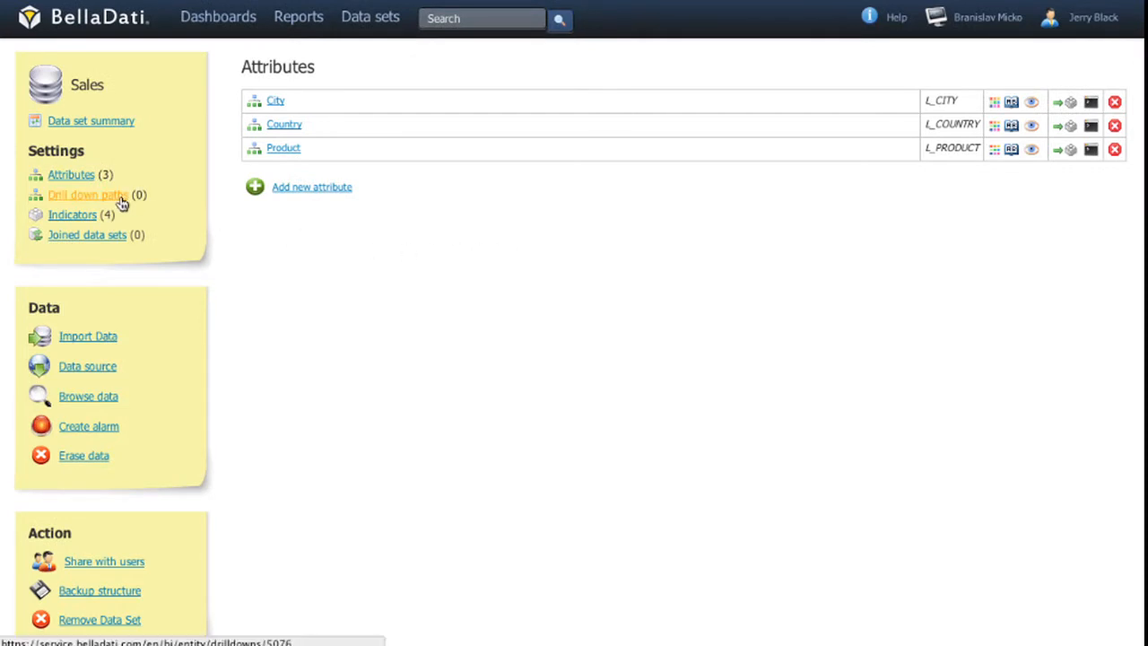
# - Add a drill-down path on Sales starting from the Product attribute and save it
pyautogui.click(86, 194)
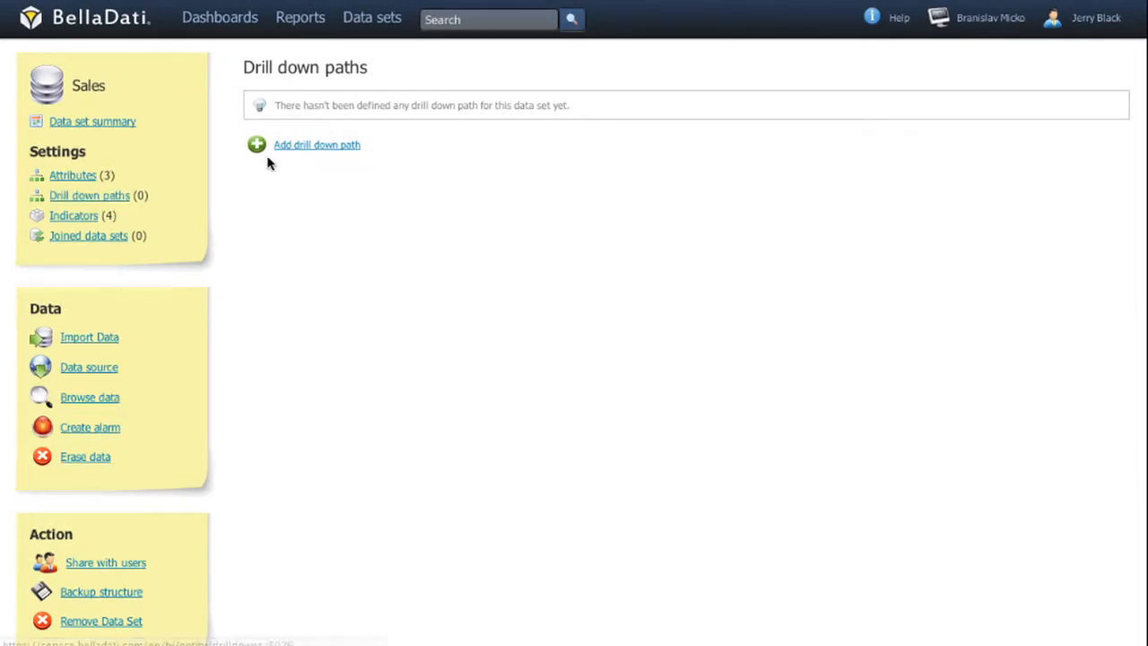
pyautogui.click(316, 143)
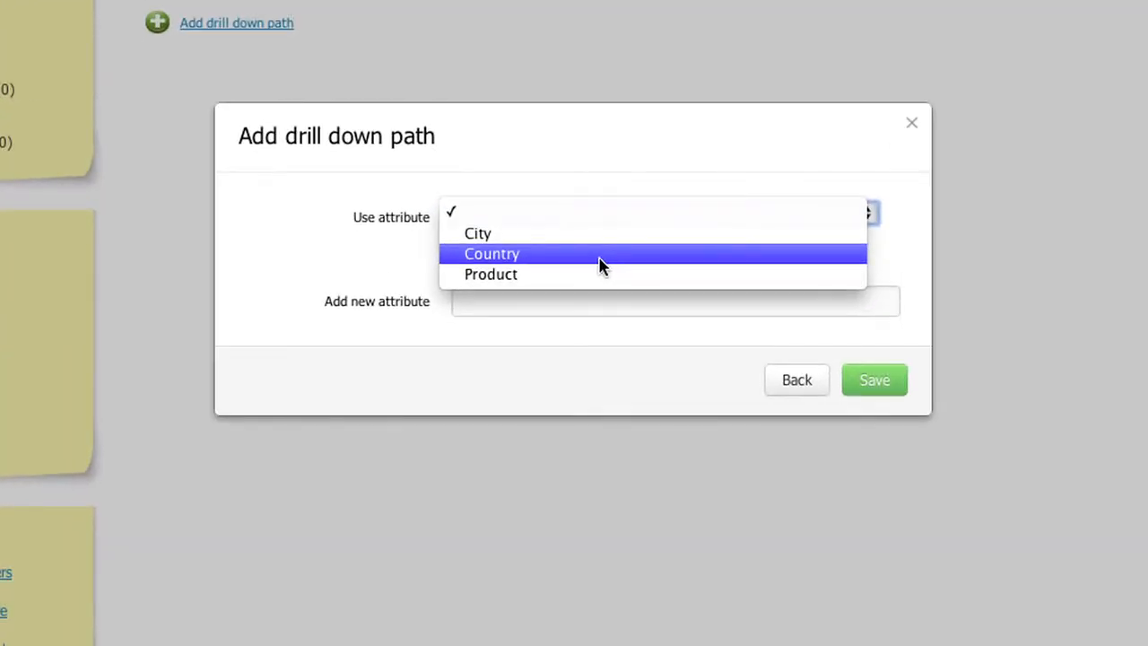
pyautogui.click(874, 380)
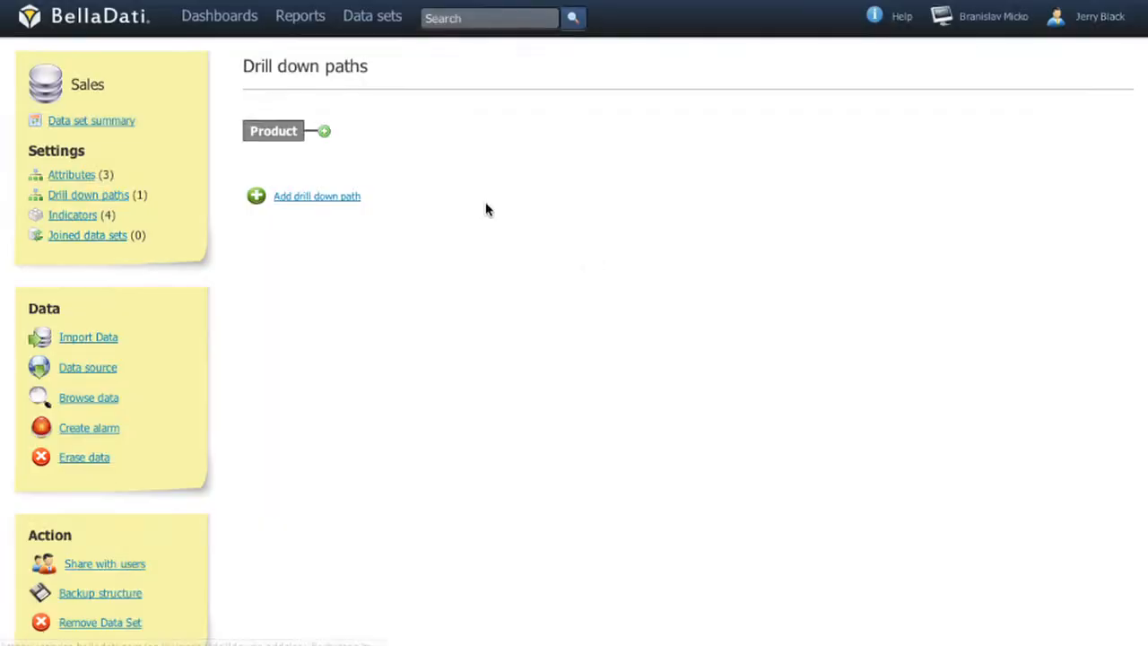
pyautogui.click(316, 195)
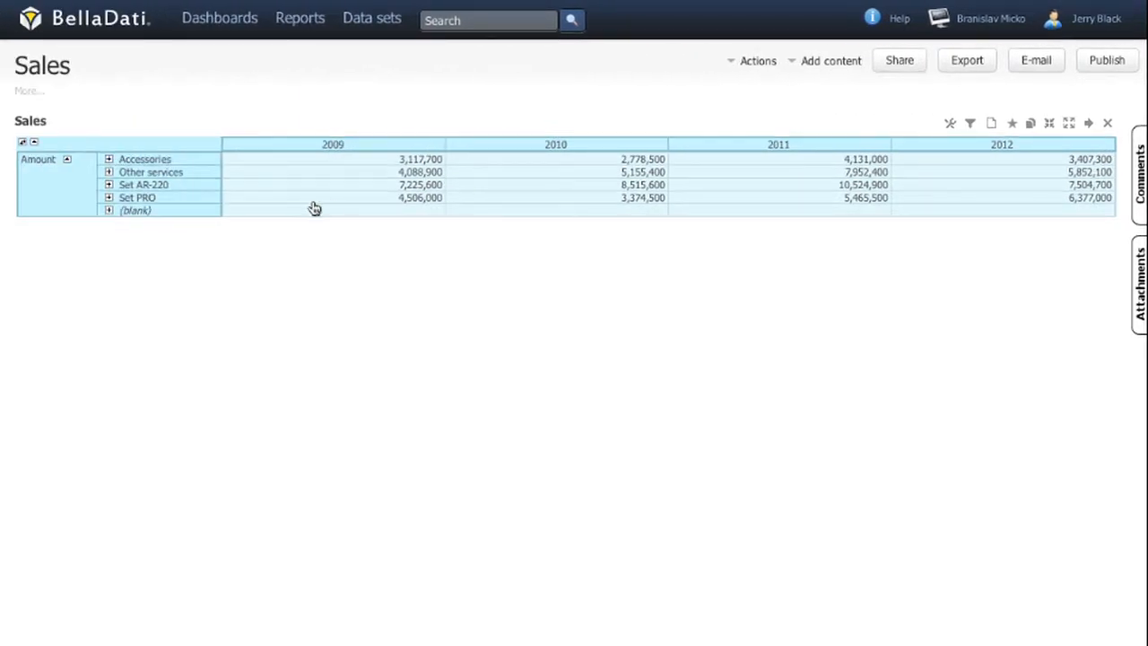
# - View the Sales report table of product amounts per year 2009-2012
pyautogui.click(108, 158)
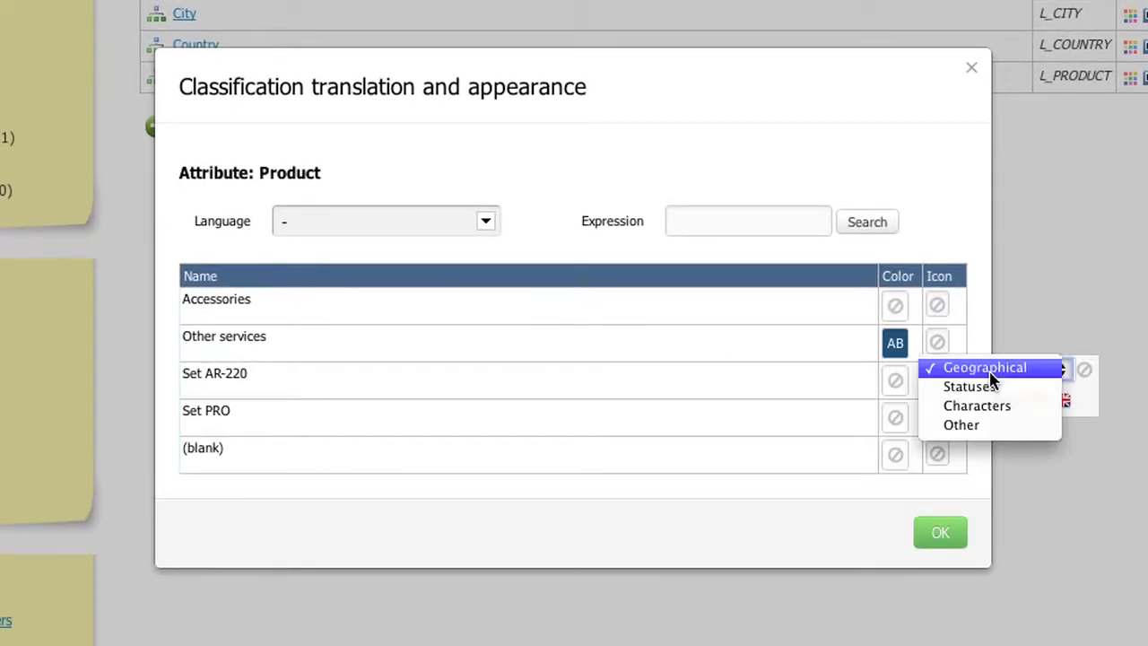
# - Give Other services an icon and German translation 'Sonstige dienstleistungen', then list indicators
pyautogui.click(985, 368)
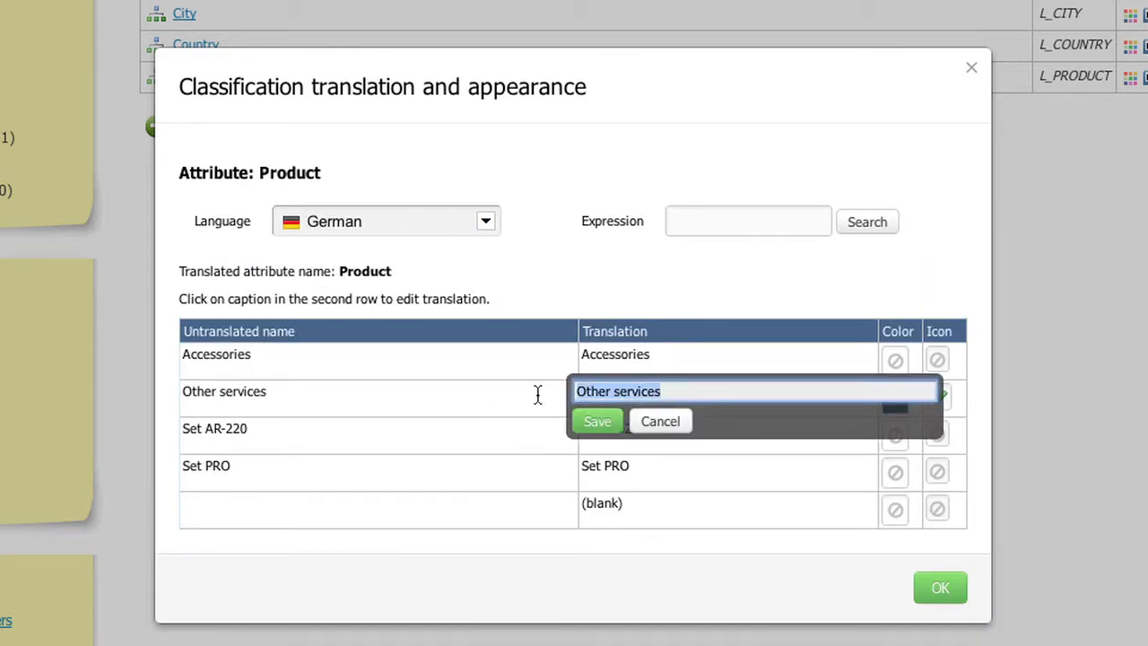
pyautogui.click(595, 420)
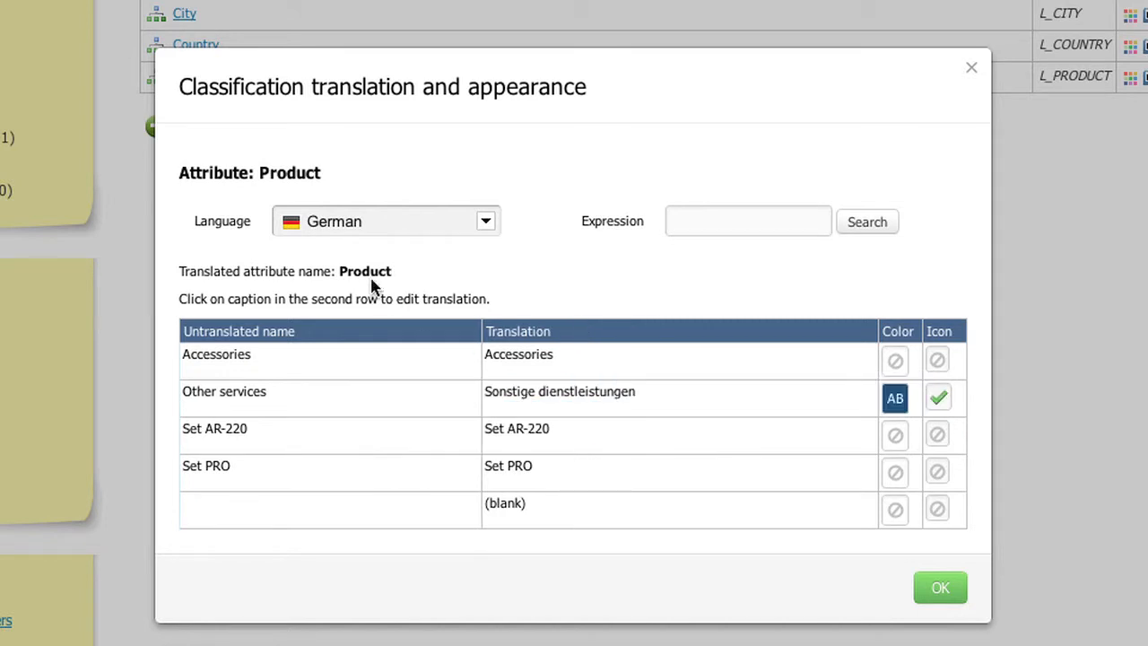
pyautogui.click(364, 271)
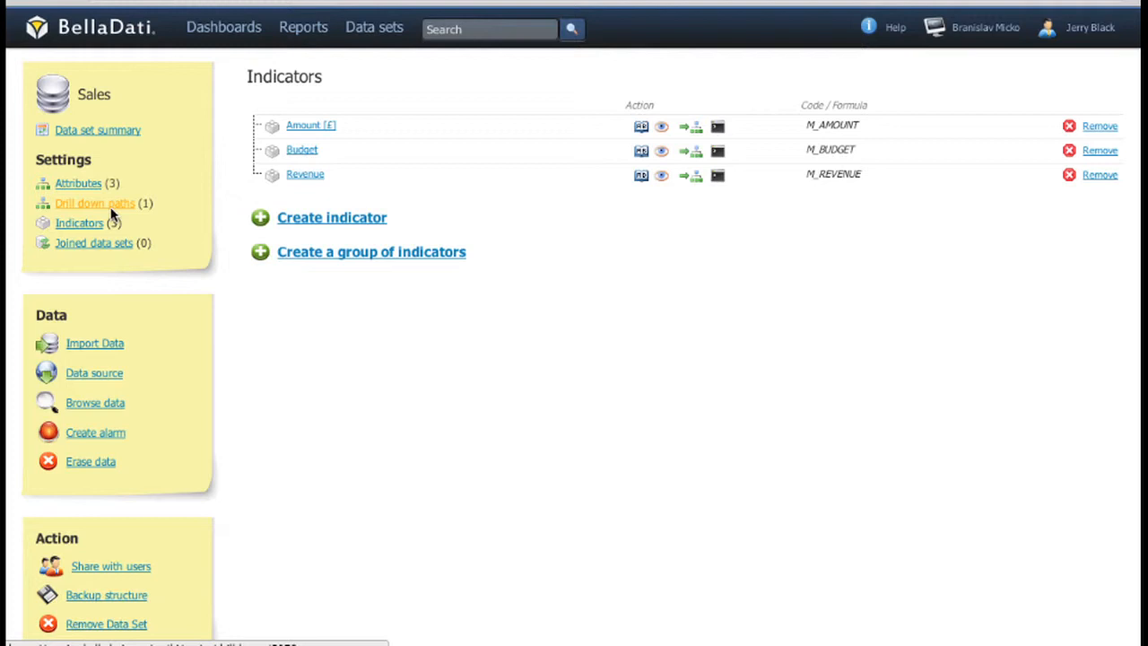
# - Give the Amount indicator the unit £ so it shows as Amount [£]
pyautogui.click(312, 125)
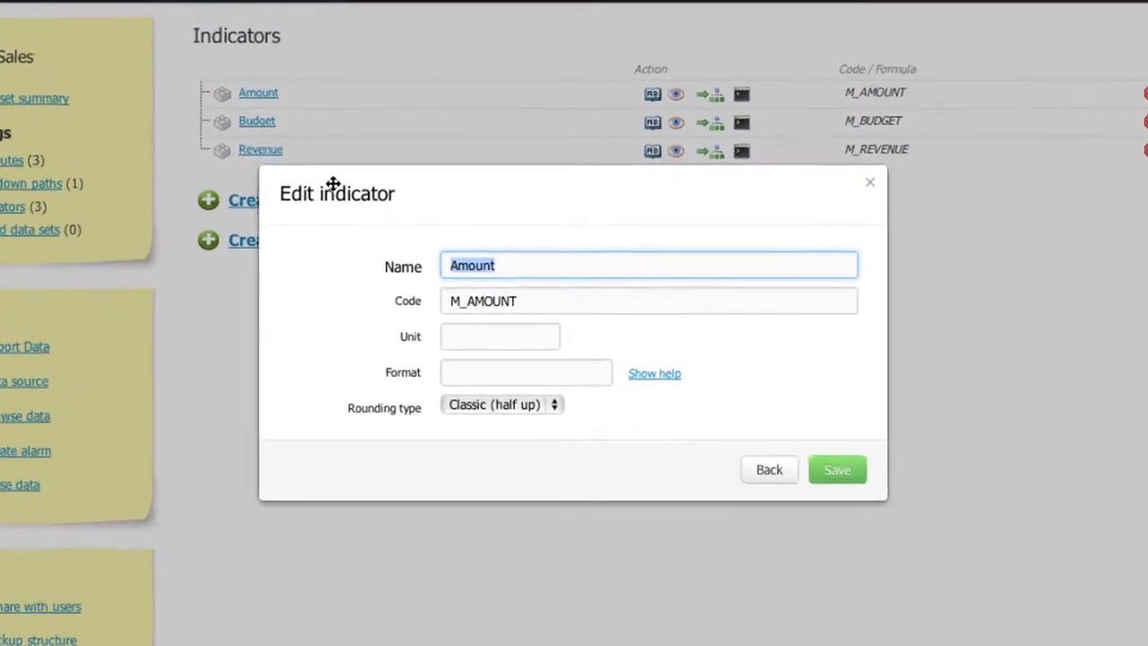
pyautogui.write('£')
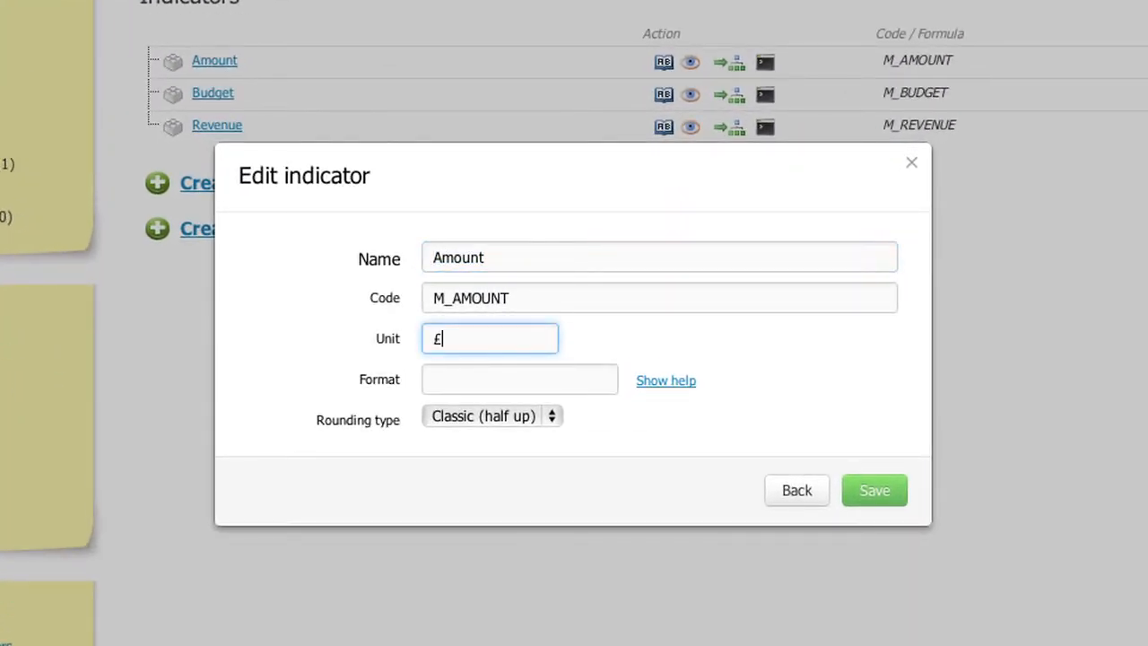
pyautogui.click(520, 378)
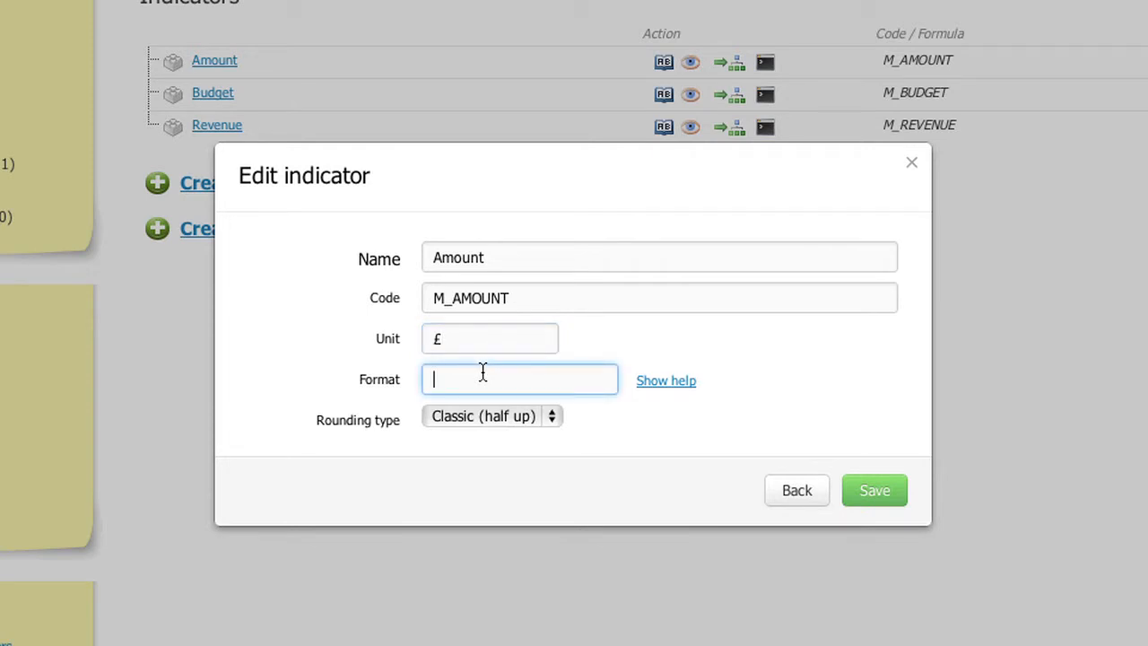
pyautogui.click(874, 490)
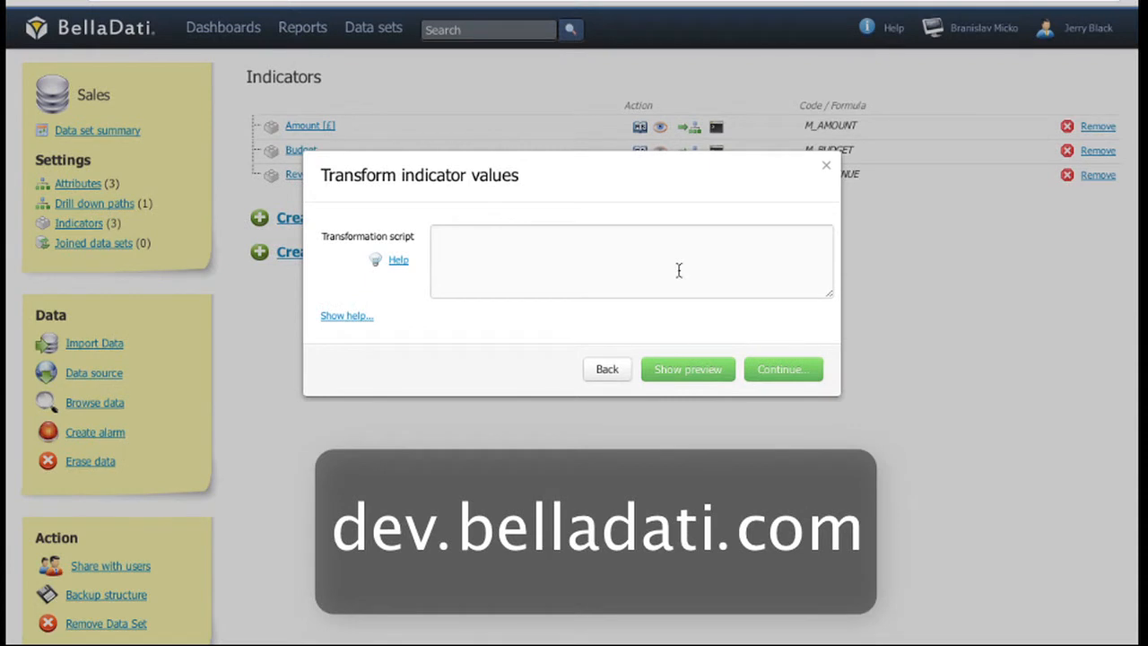
# - Back out of Transform values and Revenue's translations without changes
pyautogui.click(825, 165)
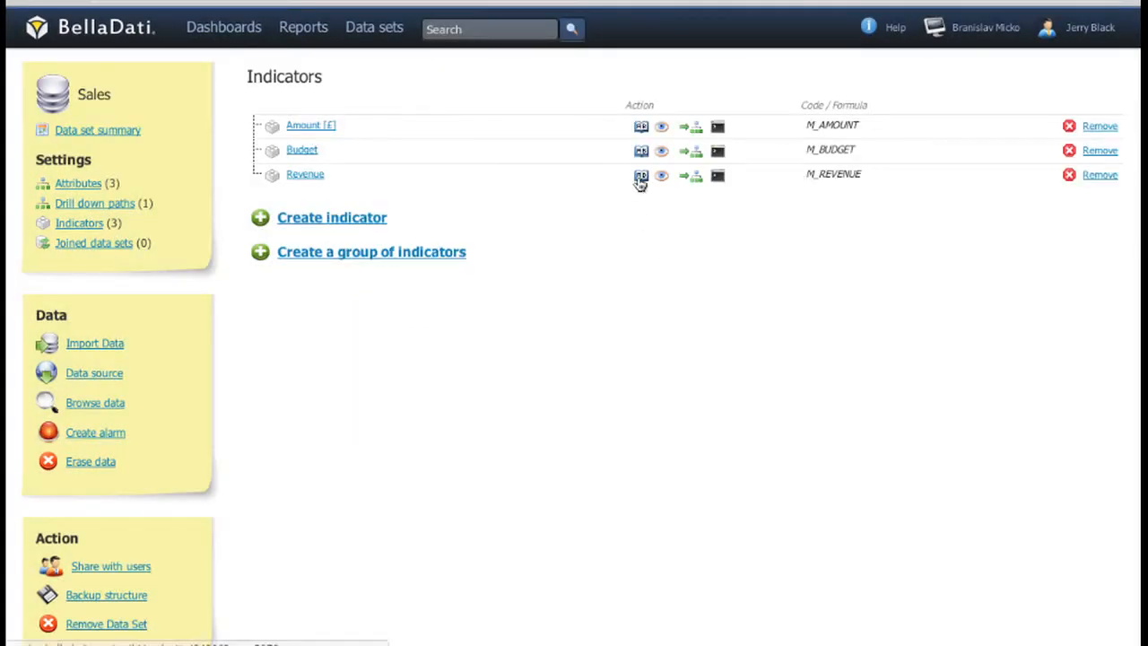
pyautogui.click(640, 176)
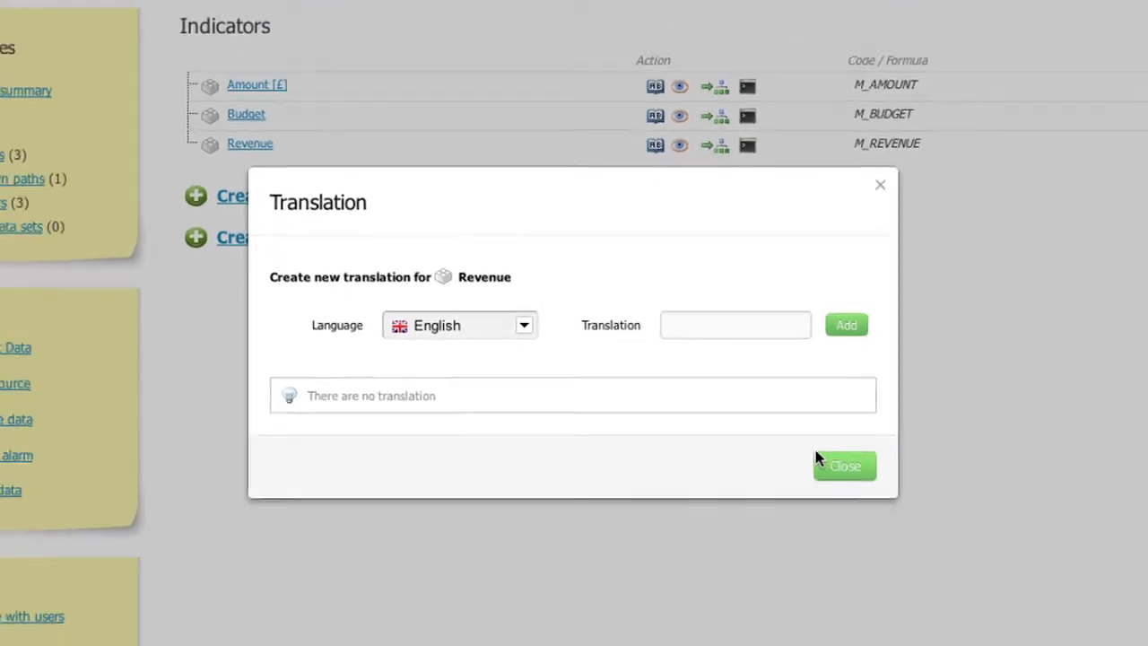
pyautogui.click(843, 466)
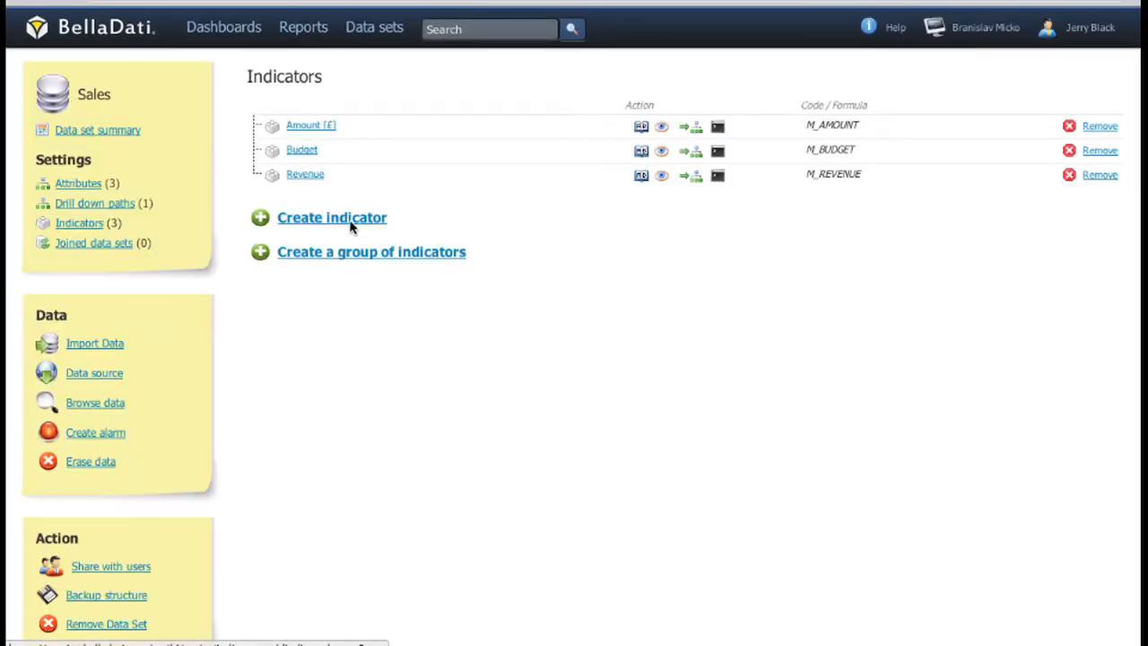
# - Create indicator group 'Group' with unit ¢ and move Revenue into it
pyautogui.click(372, 252)
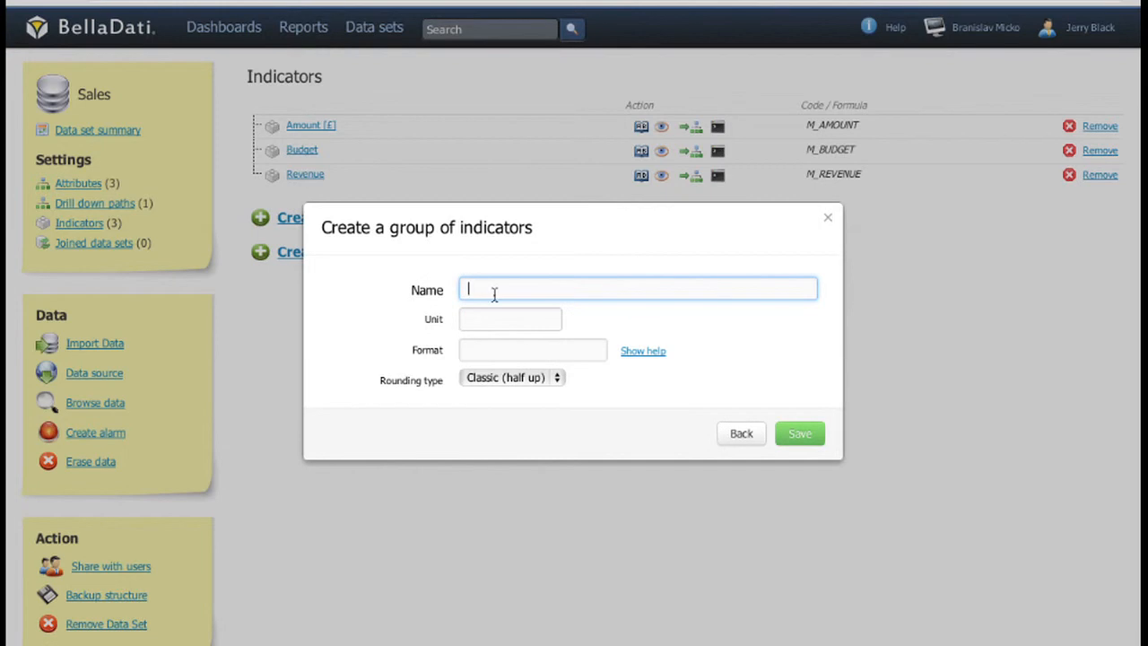
pyautogui.write('Group')
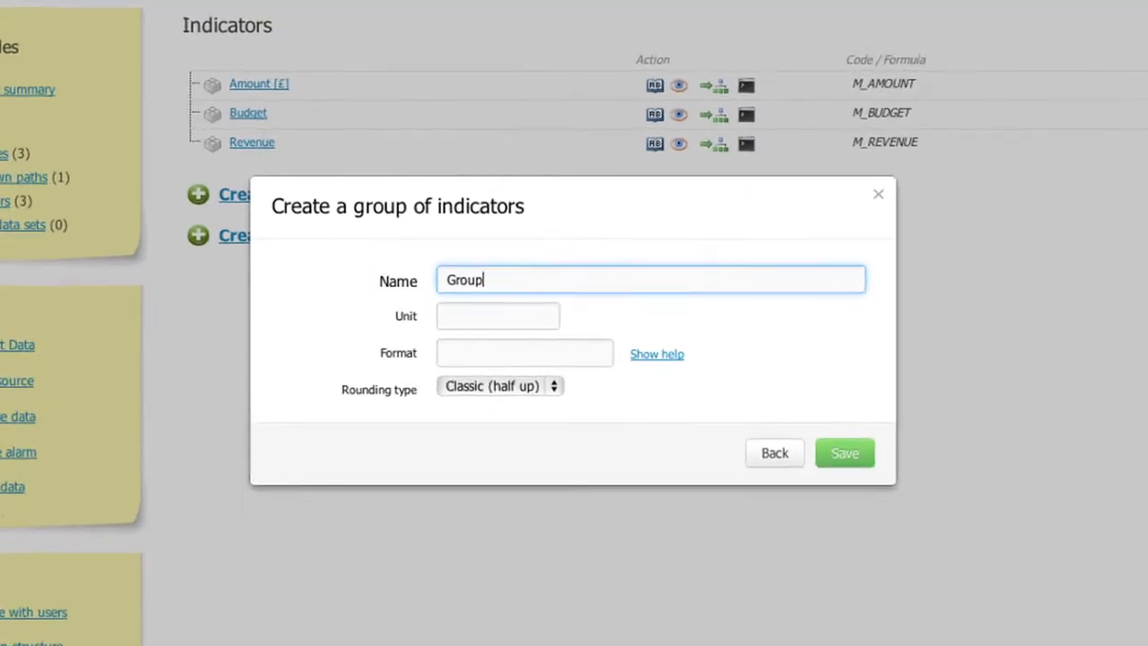
pyautogui.write('¢')
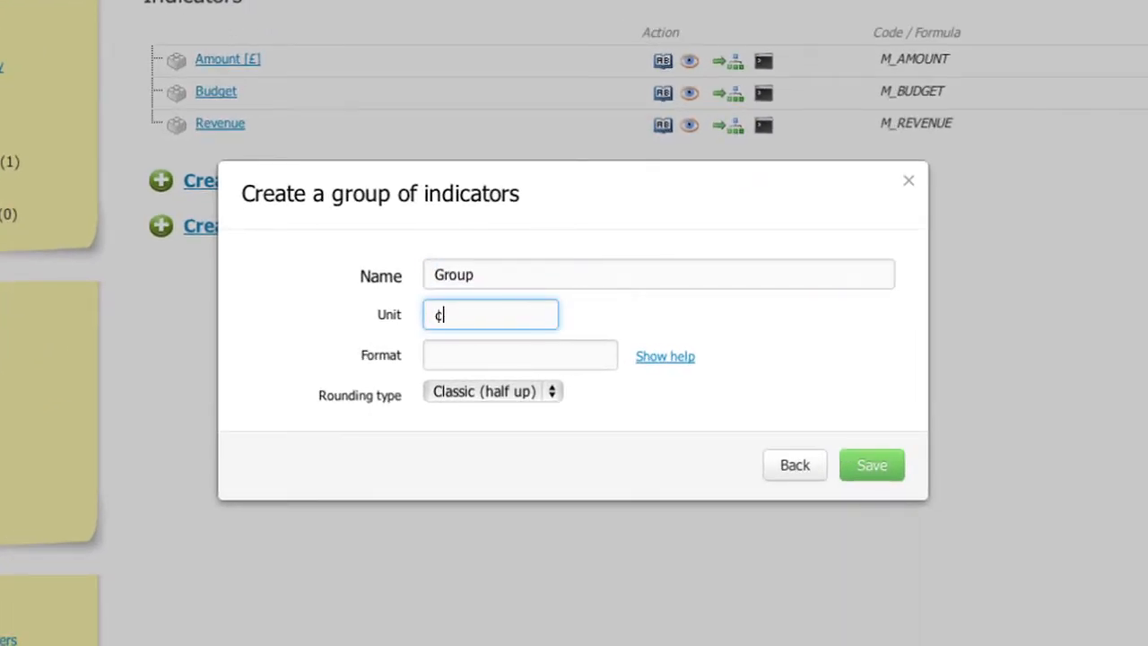
pyautogui.click(871, 465)
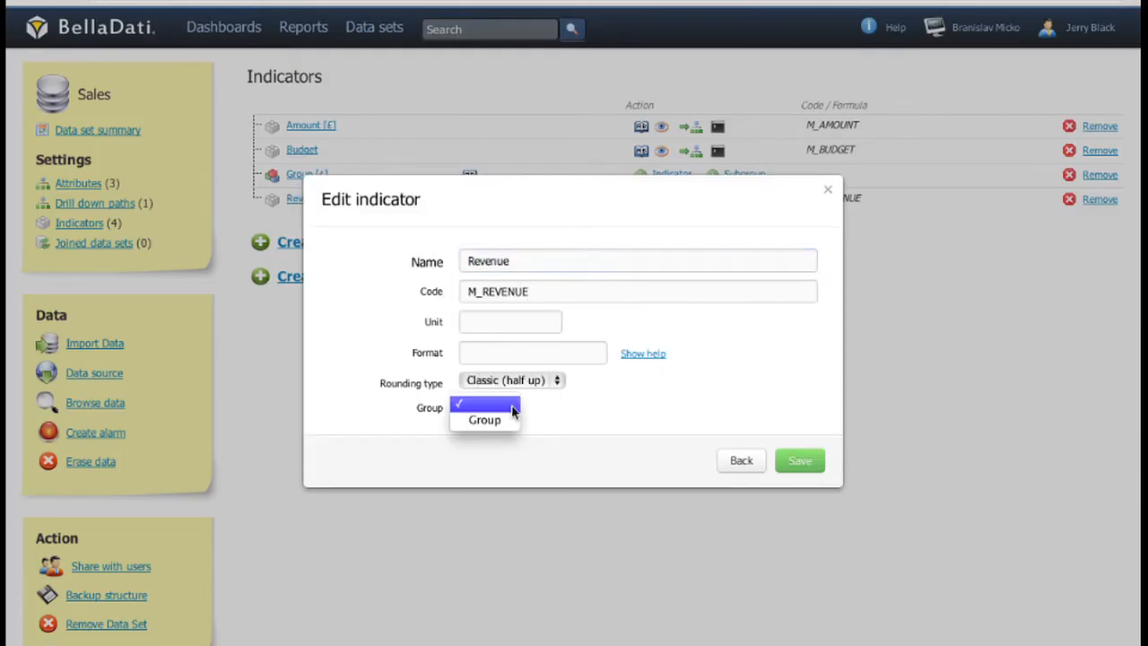
pyautogui.click(799, 460)
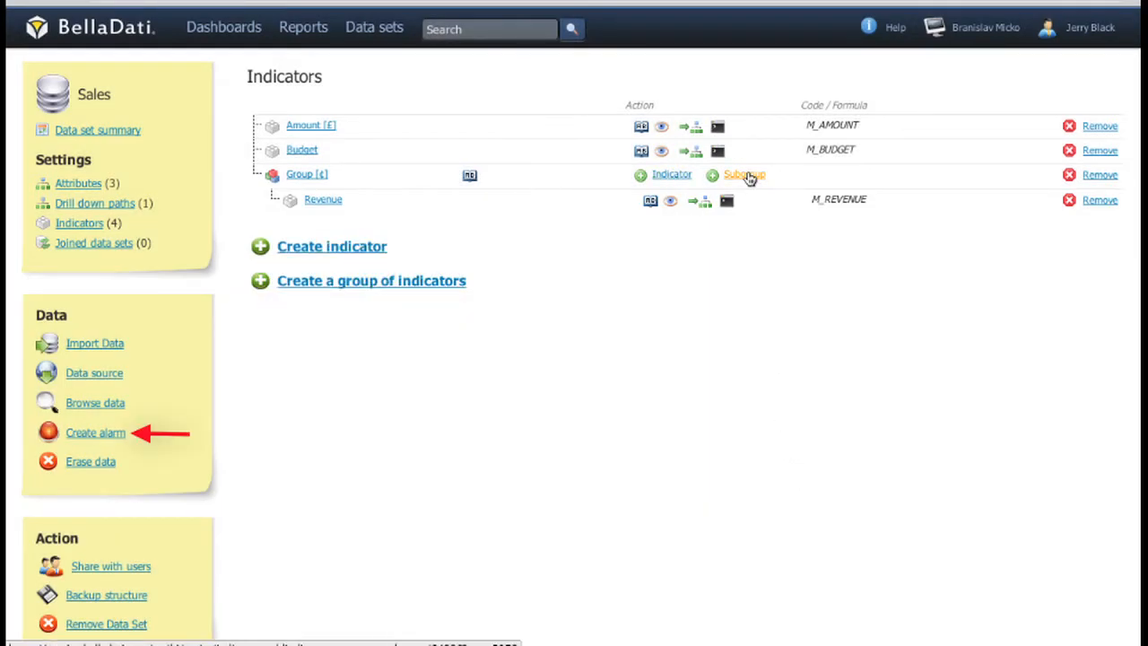
# - Create alarm 'Alarm' on monthly Amount sum with e-mail alert enabled
pyautogui.click(96, 432)
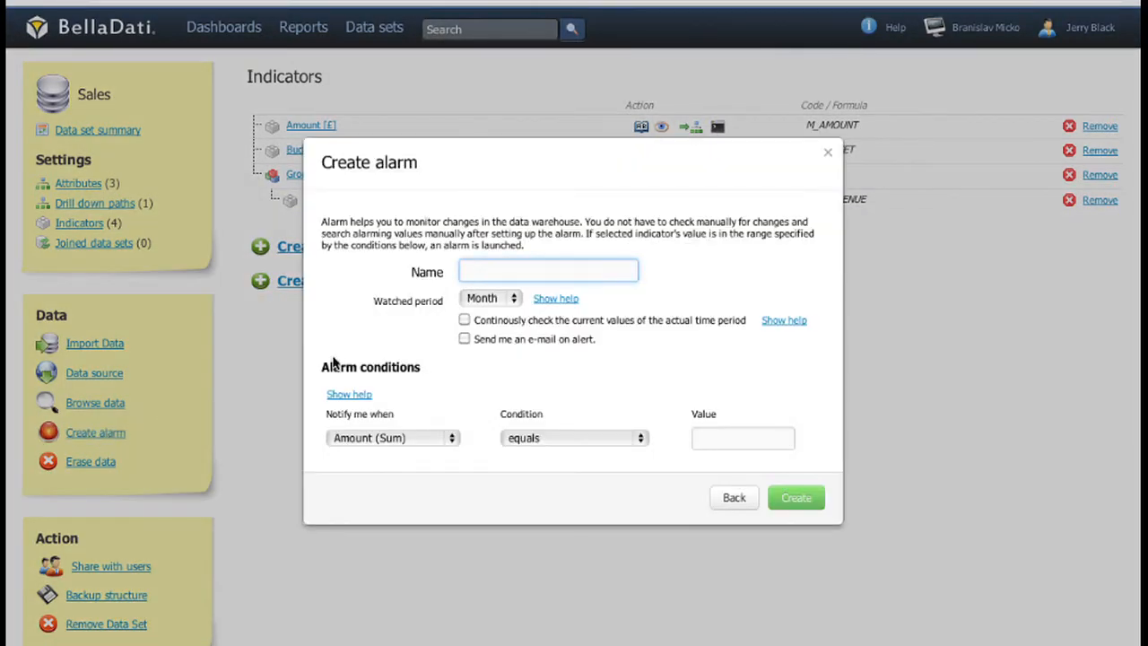
pyautogui.write('Alarm')
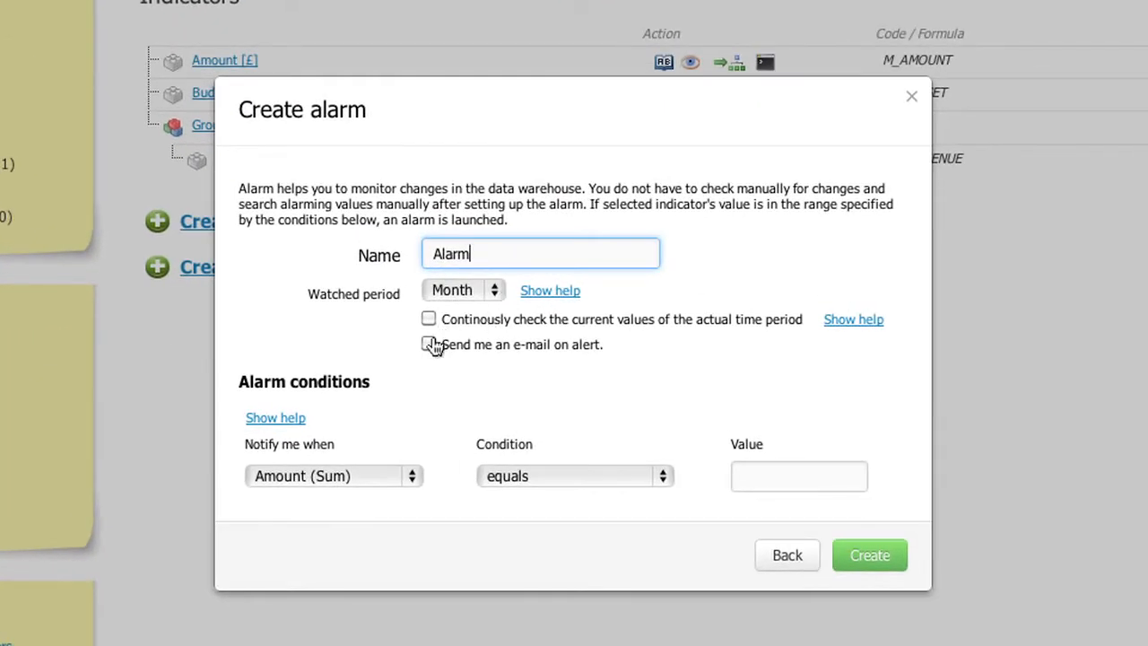
pyautogui.click(429, 344)
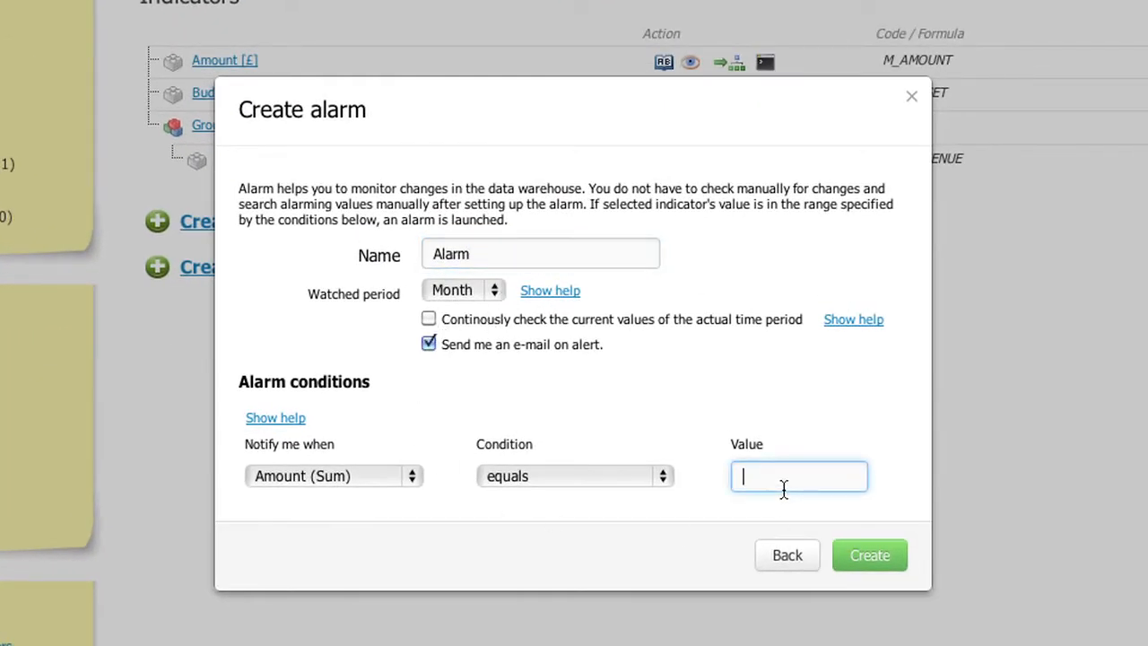
pyautogui.click(869, 555)
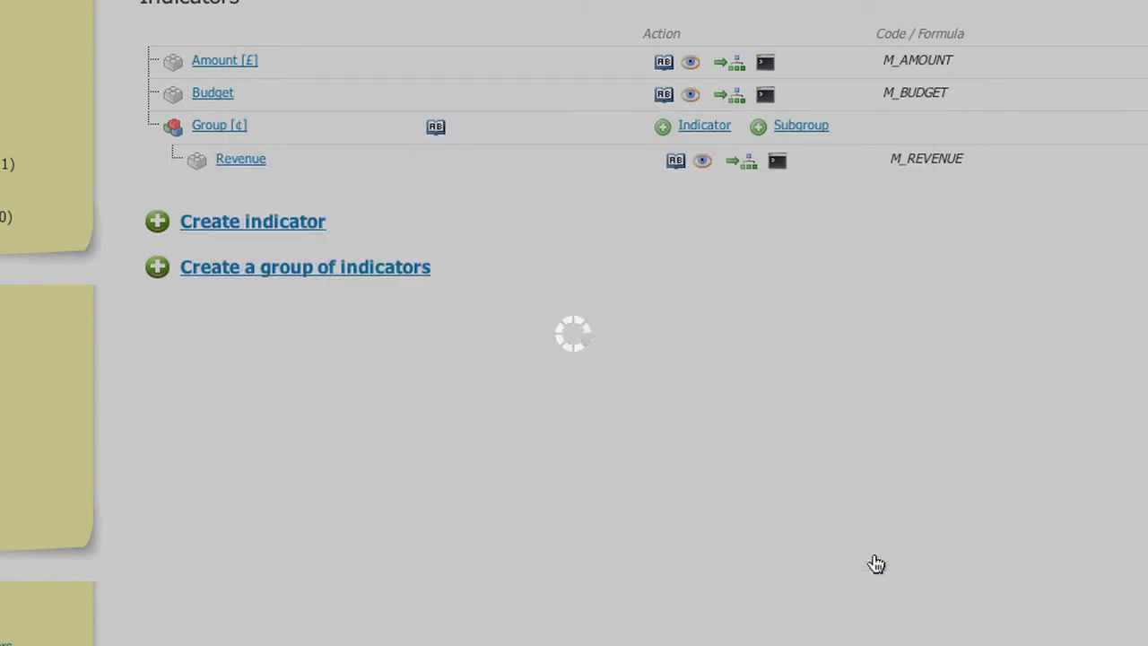